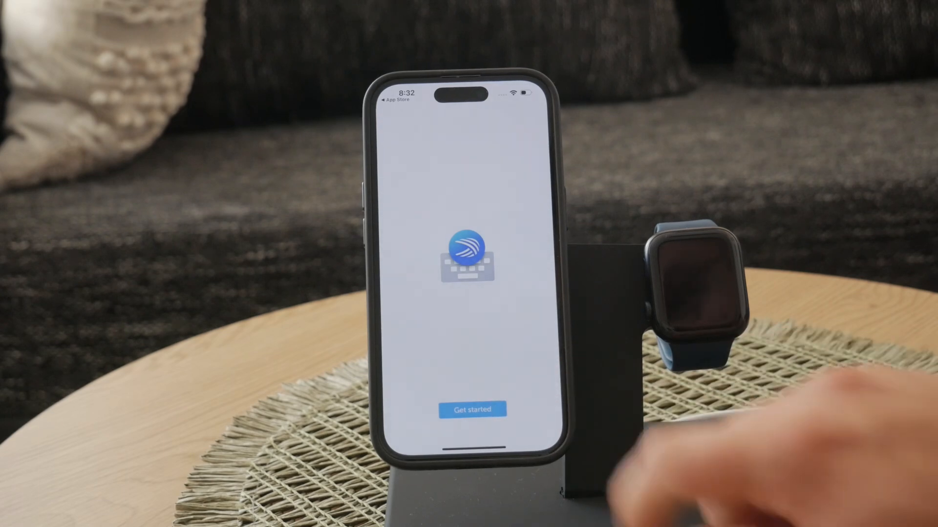
Step: Start SwiftKey setup with Get started, landing on the phone's Keyboards settings page
{"action": "left_click", "coordinate": [472, 409]}
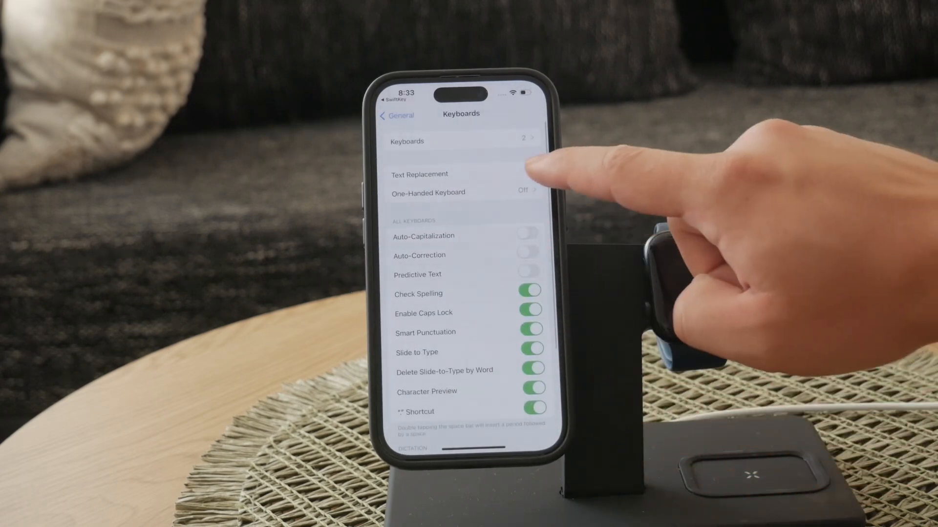
Step: Return to SwiftKey's Enable SwiftKey checklist and go to the phone's General settings
{"action": "left_click", "coordinate": [460, 141]}
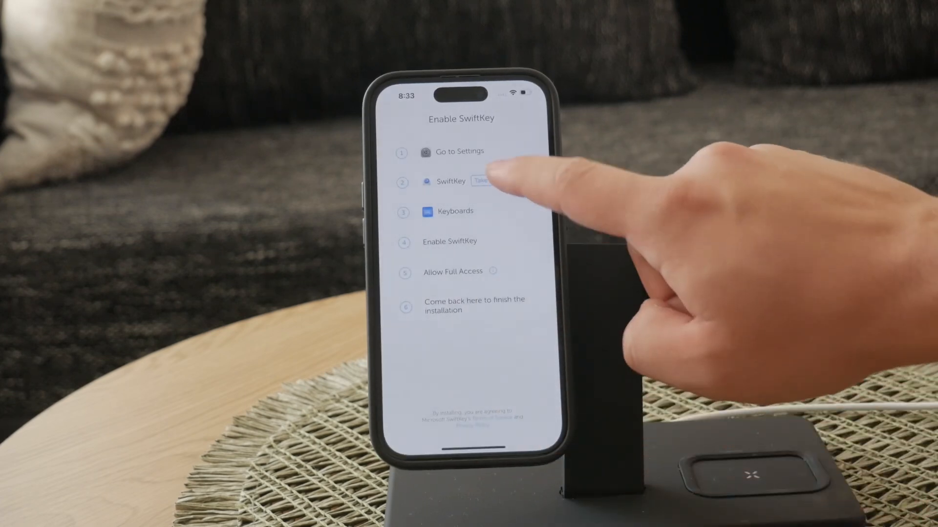
{"action": "left_click", "coordinate": [460, 182]}
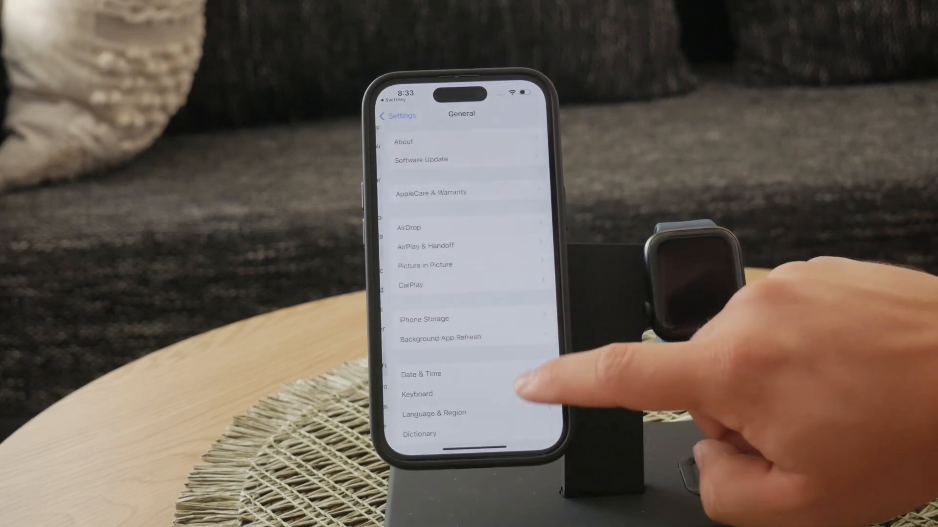
Step: Enable SwiftKey with Full Access under Keyboards and accept the Copilot, Designer and Bing chat terms
{"action": "scroll", "scroll_direction": "up", "scroll_amount": 3}
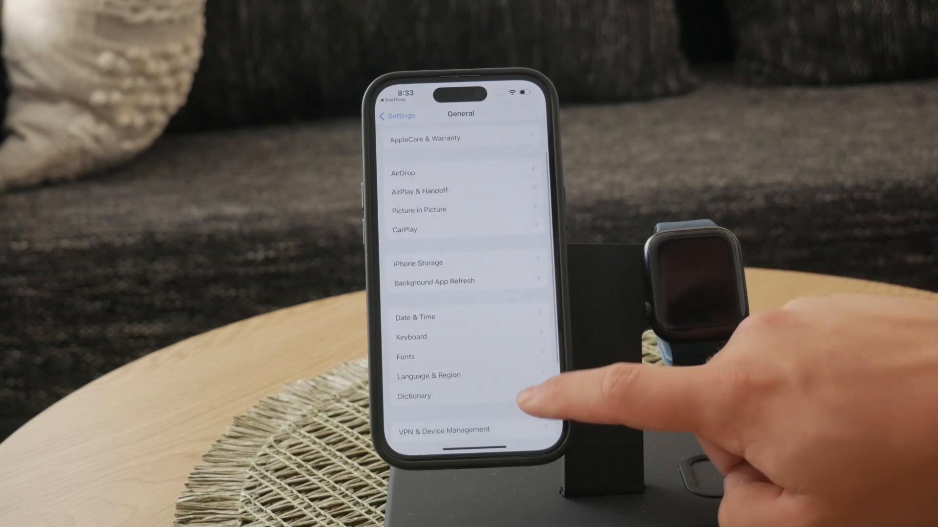
{"action": "left_click", "coordinate": [411, 337]}
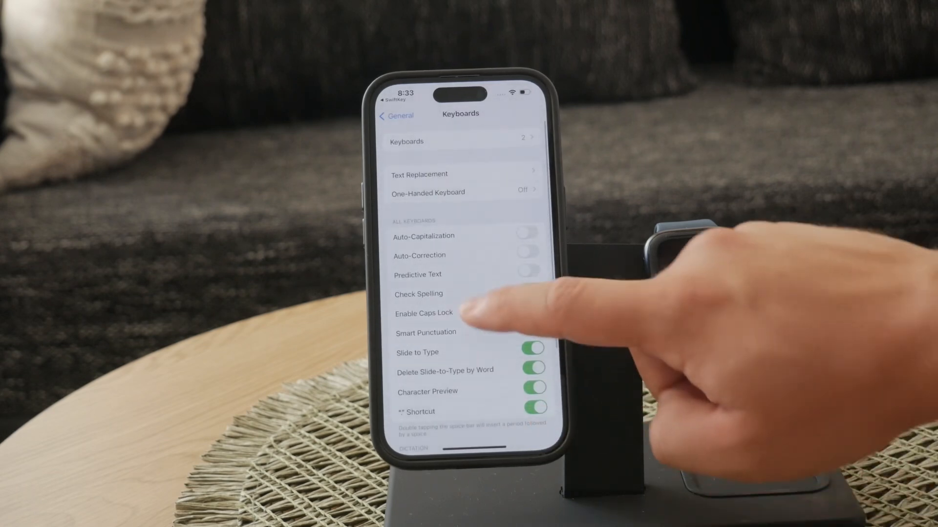
{"action": "scroll", "scroll_direction": "down", "scroll_amount": 3}
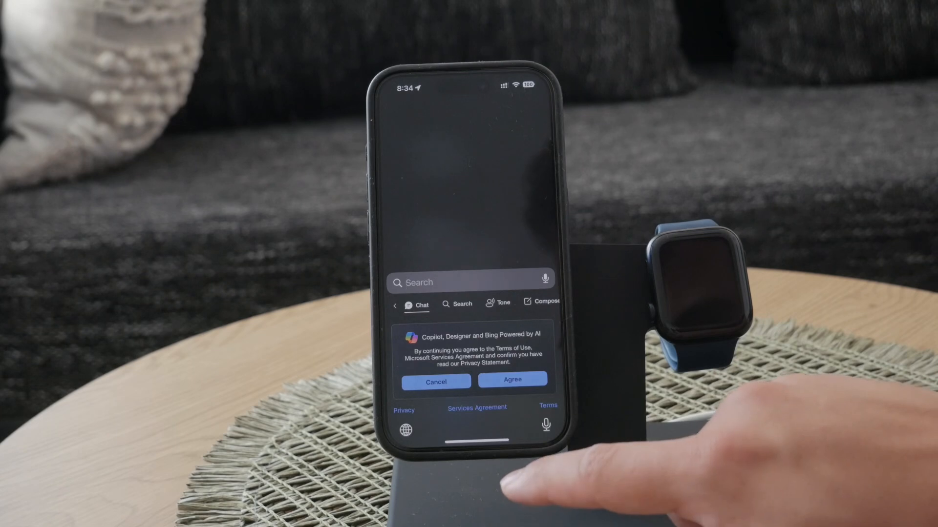
{"action": "left_click", "coordinate": [511, 381]}
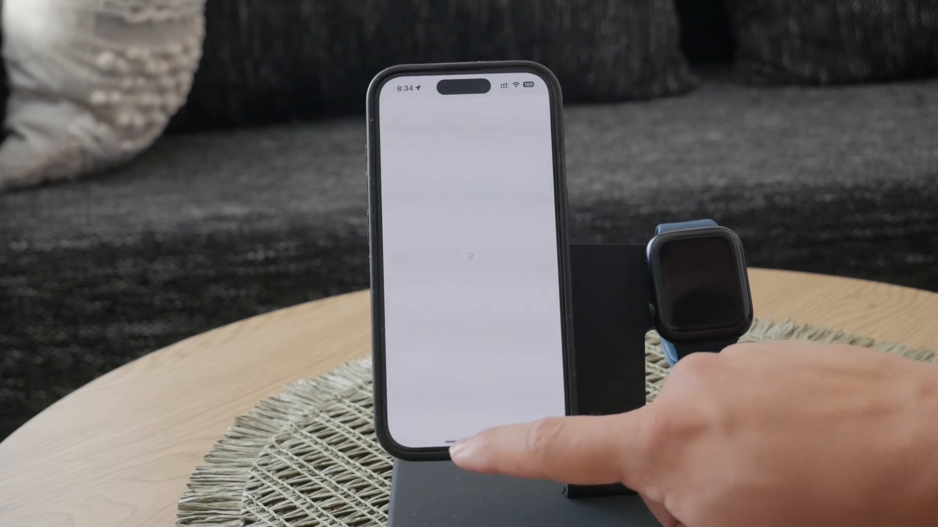